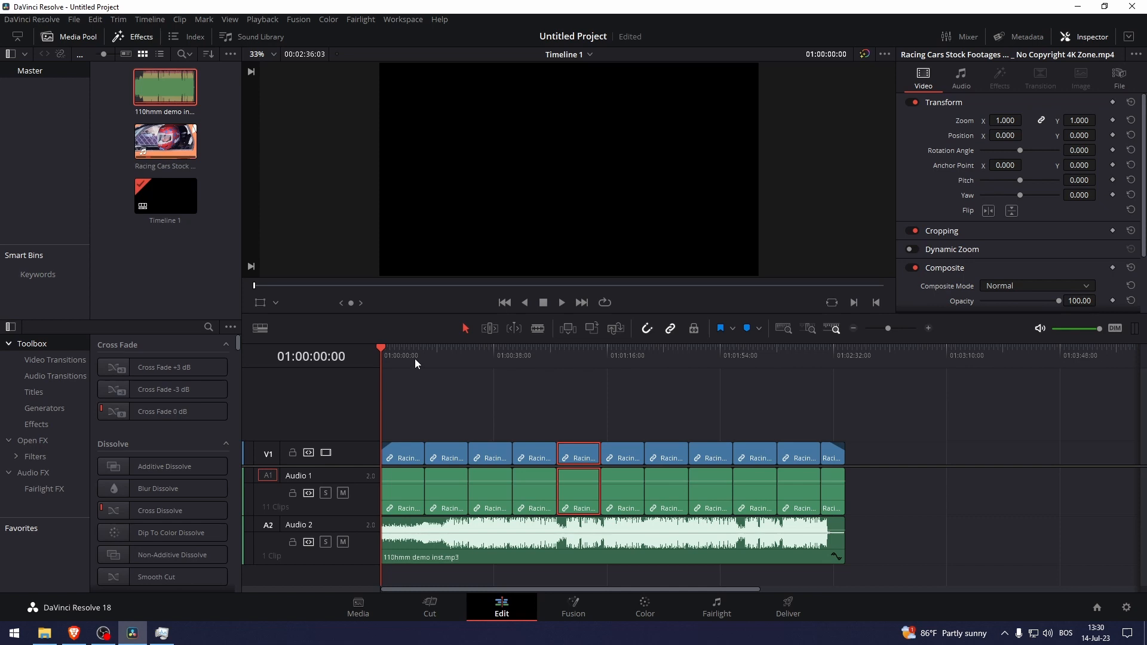
Step: Play back the racing-car edit, stop it, and select the music clip on Audio 2
click(413, 347)
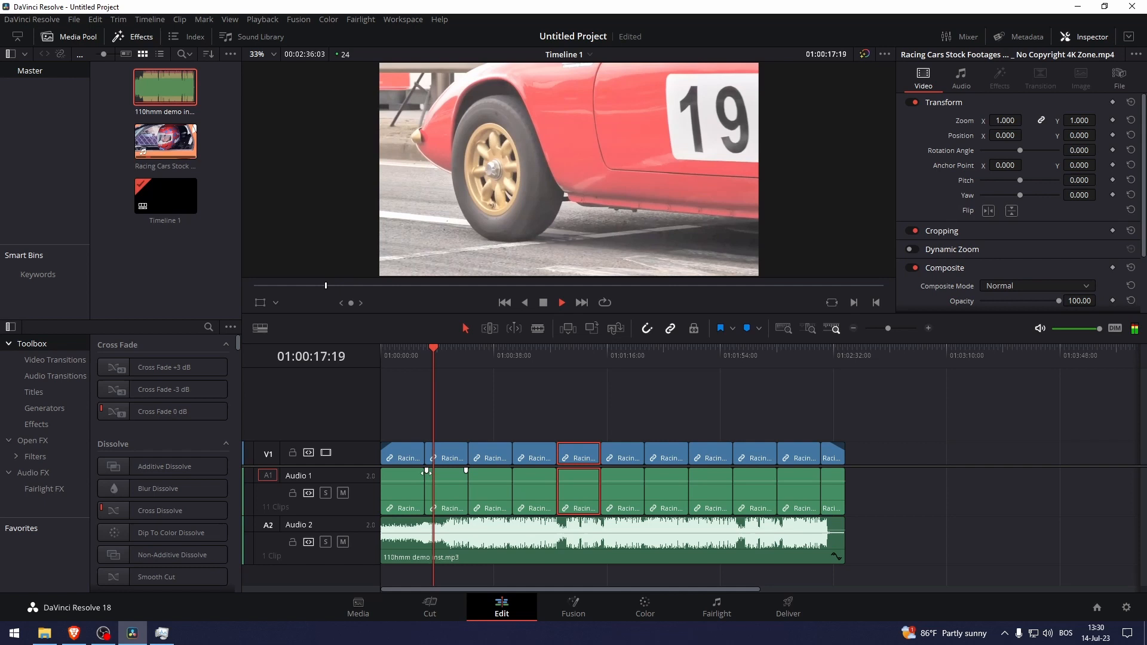
click(439, 348)
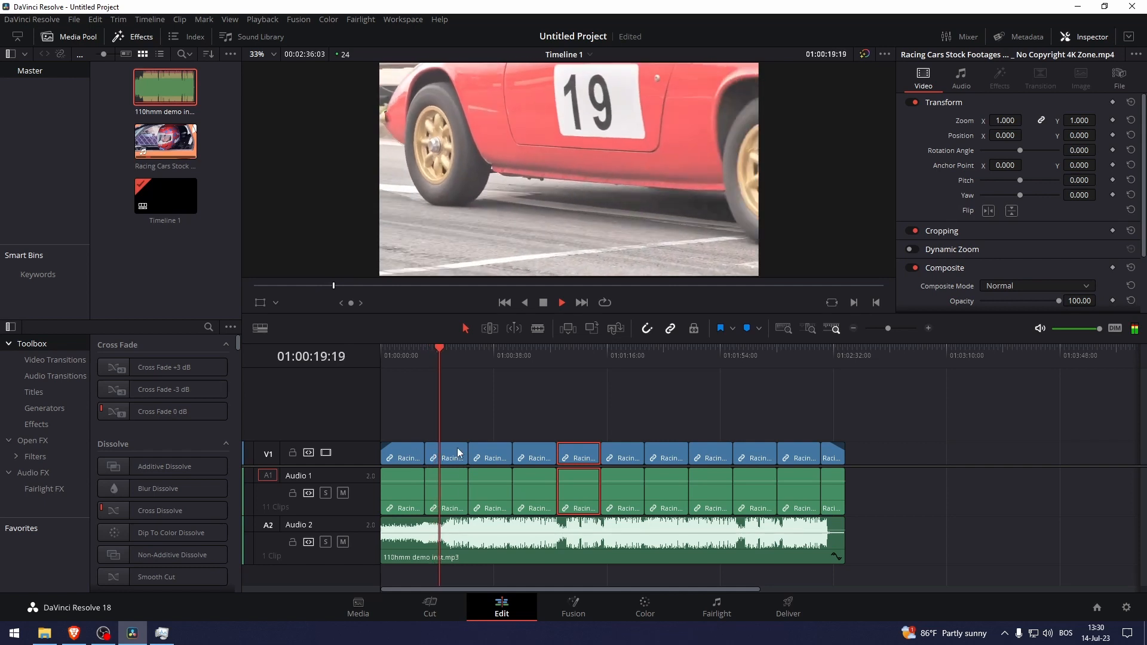
click(557, 356)
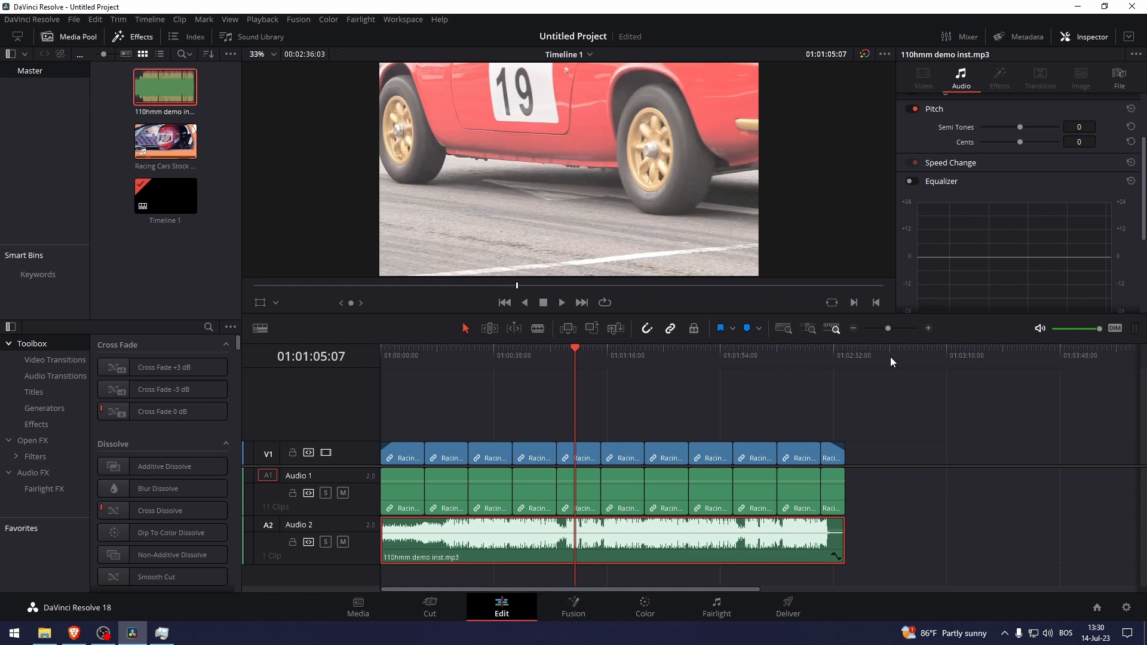
Step: Scroll the Inspector's Audio tab to reach the Equalizer section
scroll(up, 3)
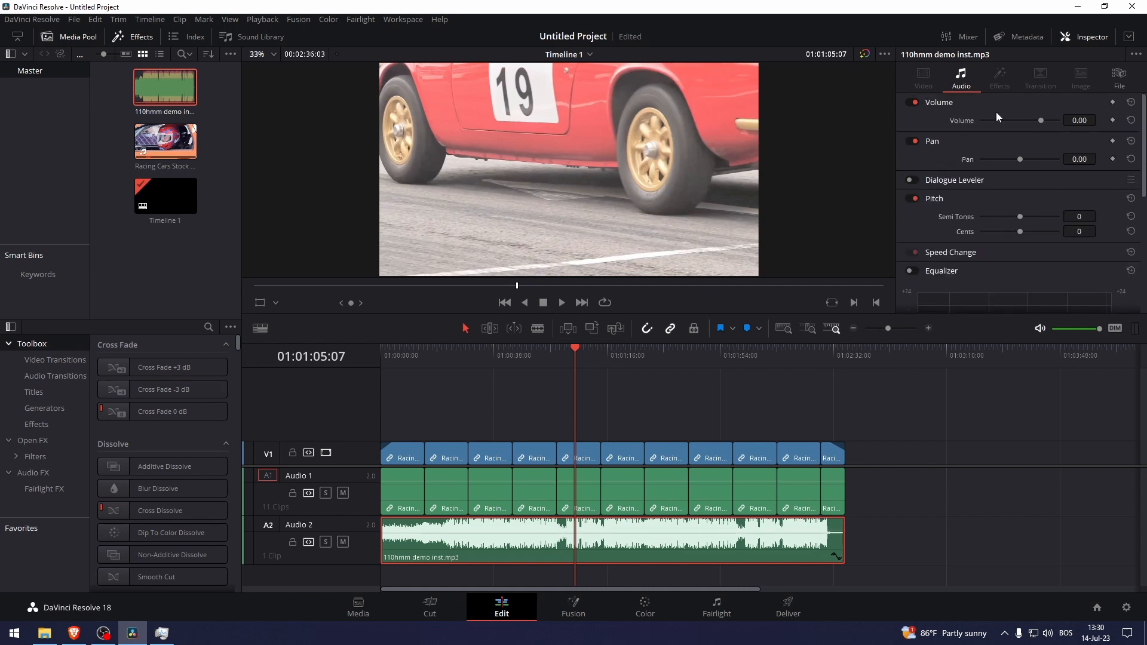
mouse_move(977, 78)
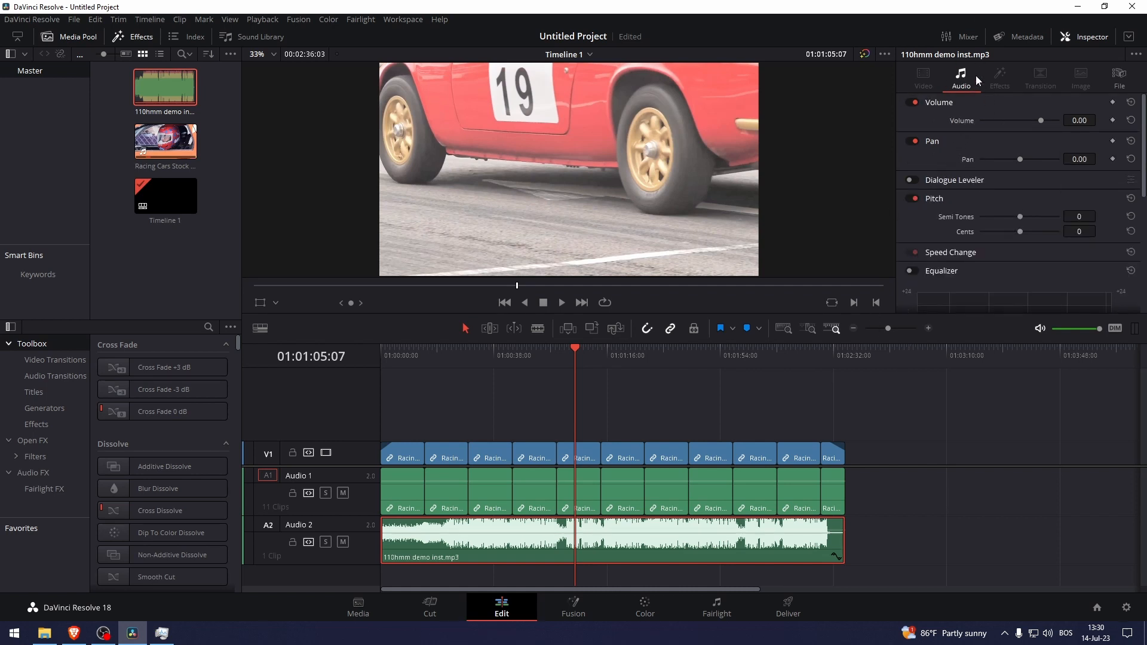
scroll(down, 3)
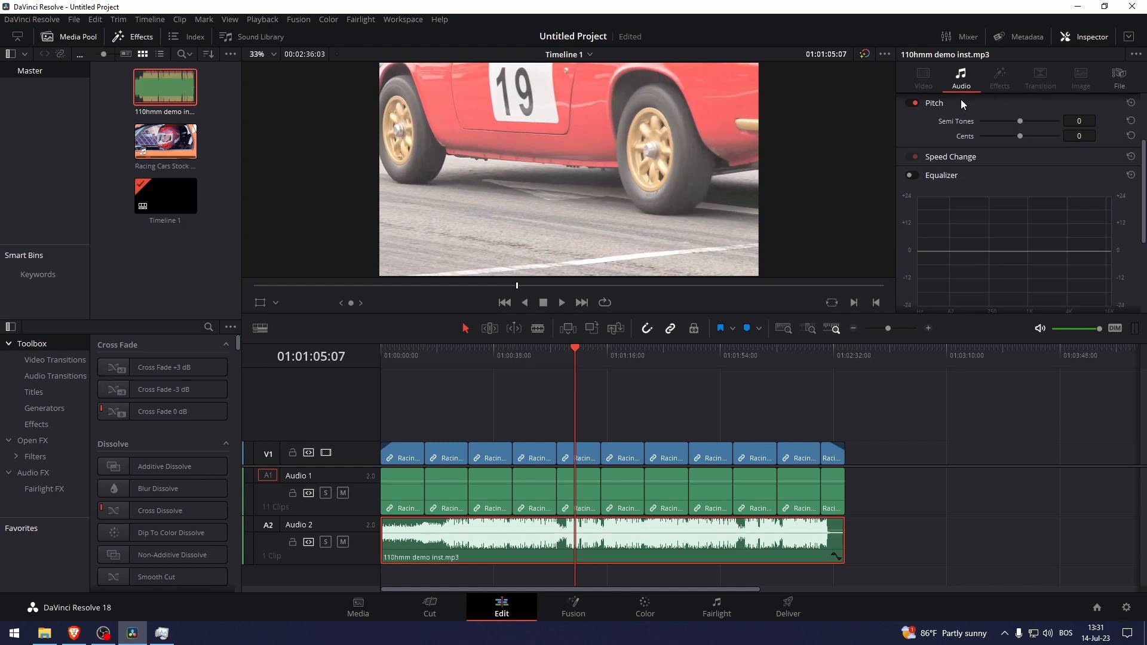
mouse_move(912, 180)
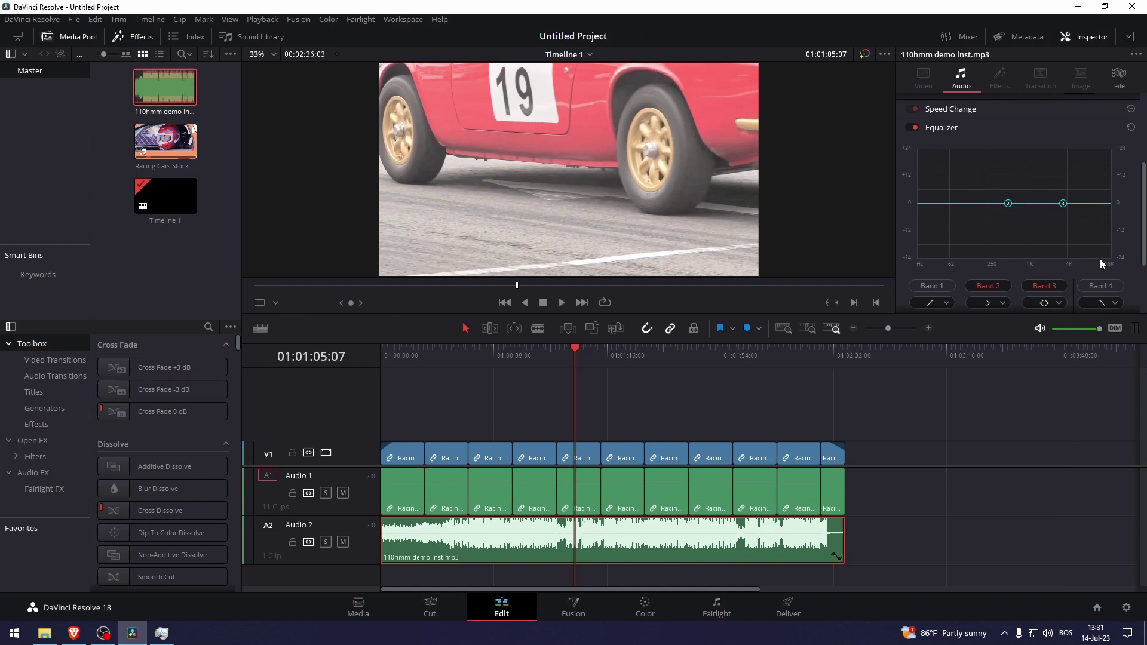
mouse_move(906, 242)
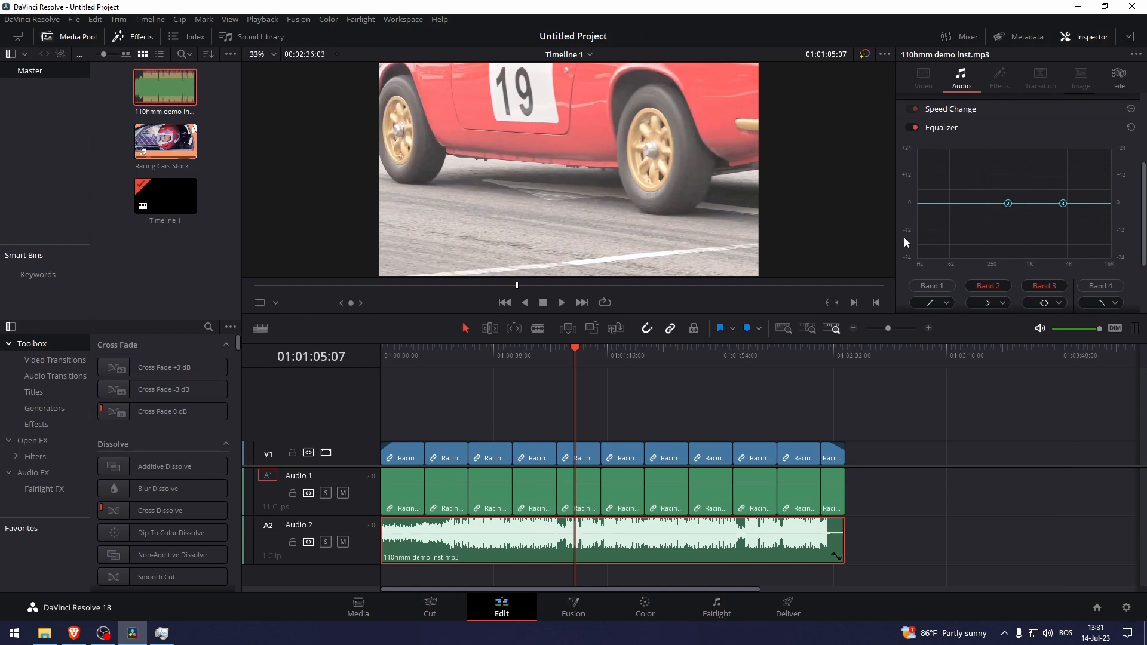
mouse_move(921, 227)
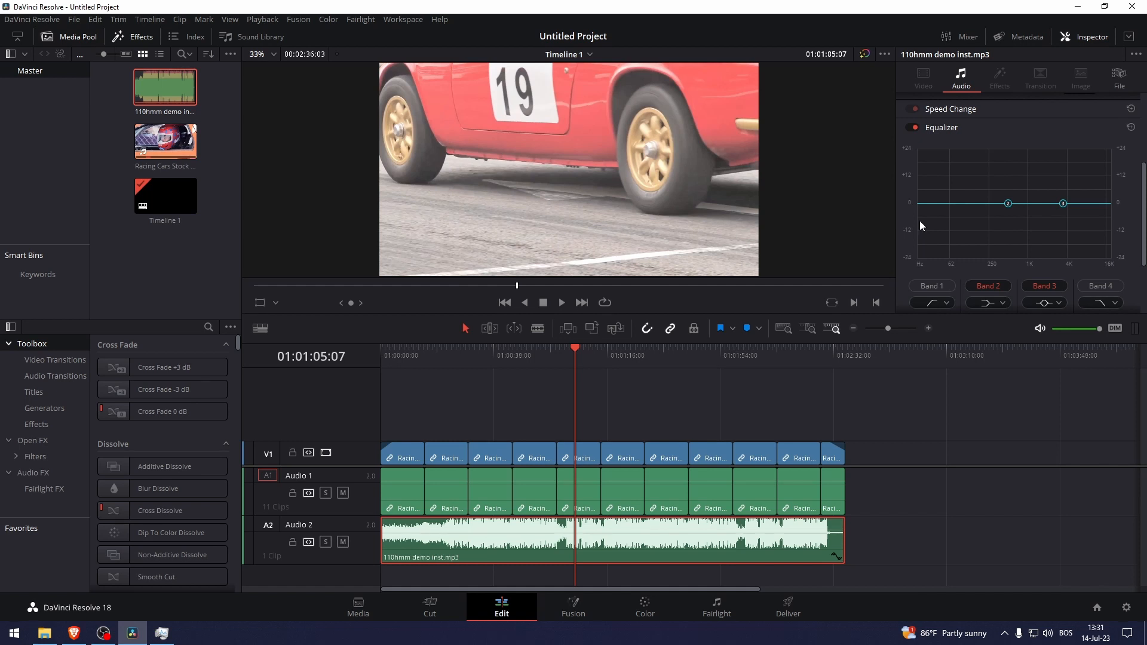
mouse_move(943, 207)
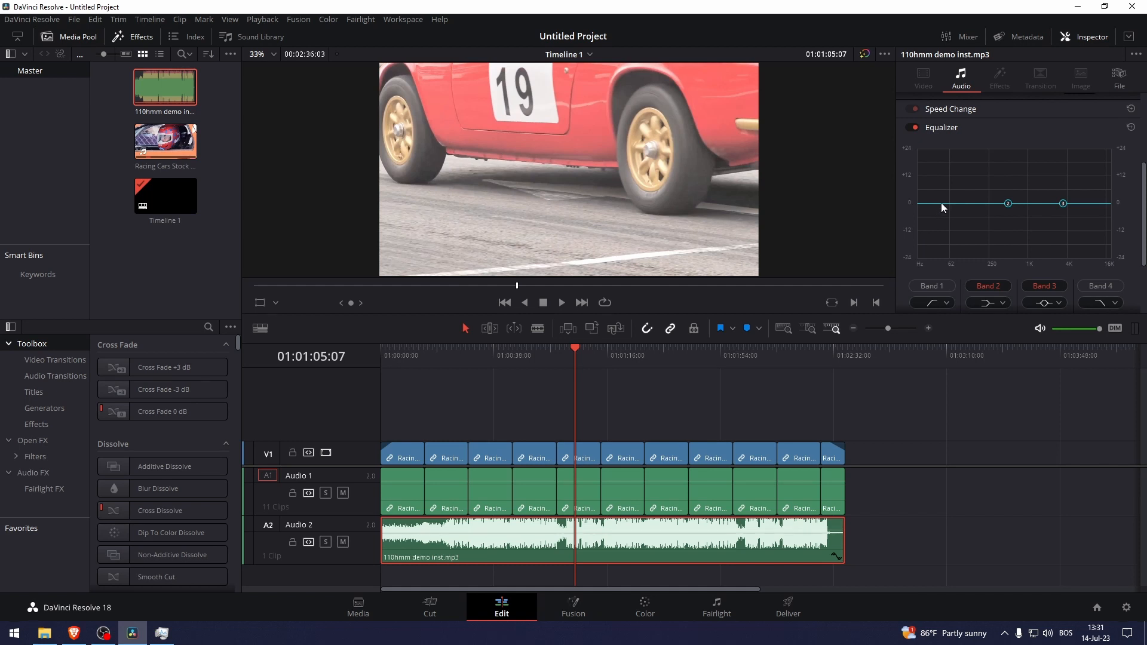
mouse_move(926, 214)
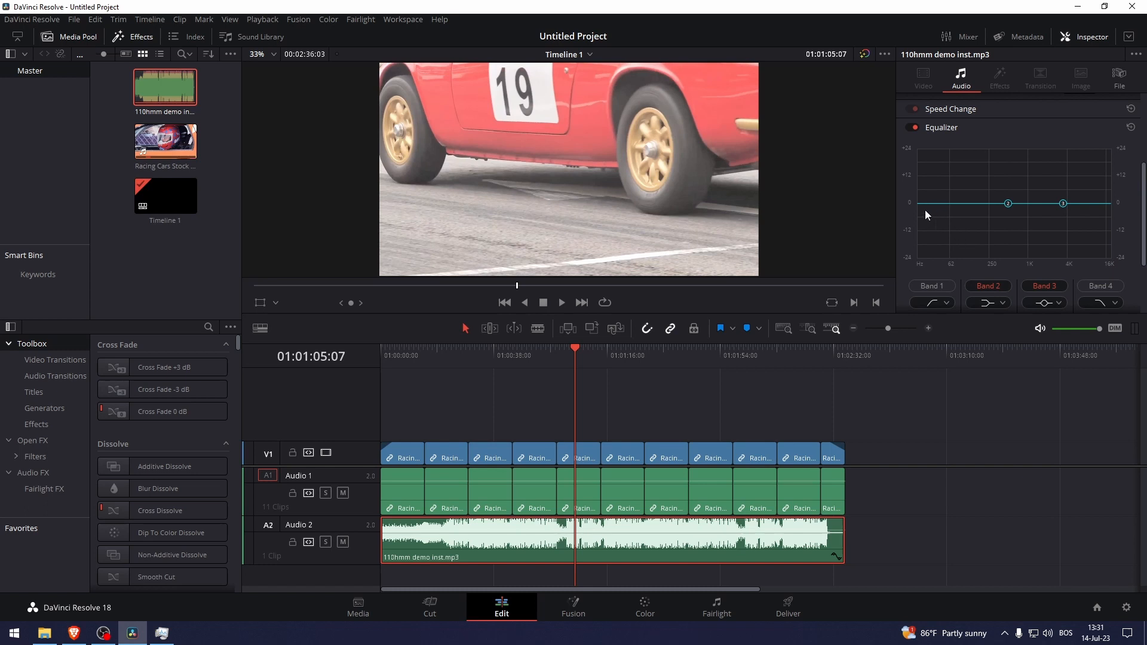
Step: Enable equalizer Band 1 and set its filter type to Low Shelf
click(932, 285)
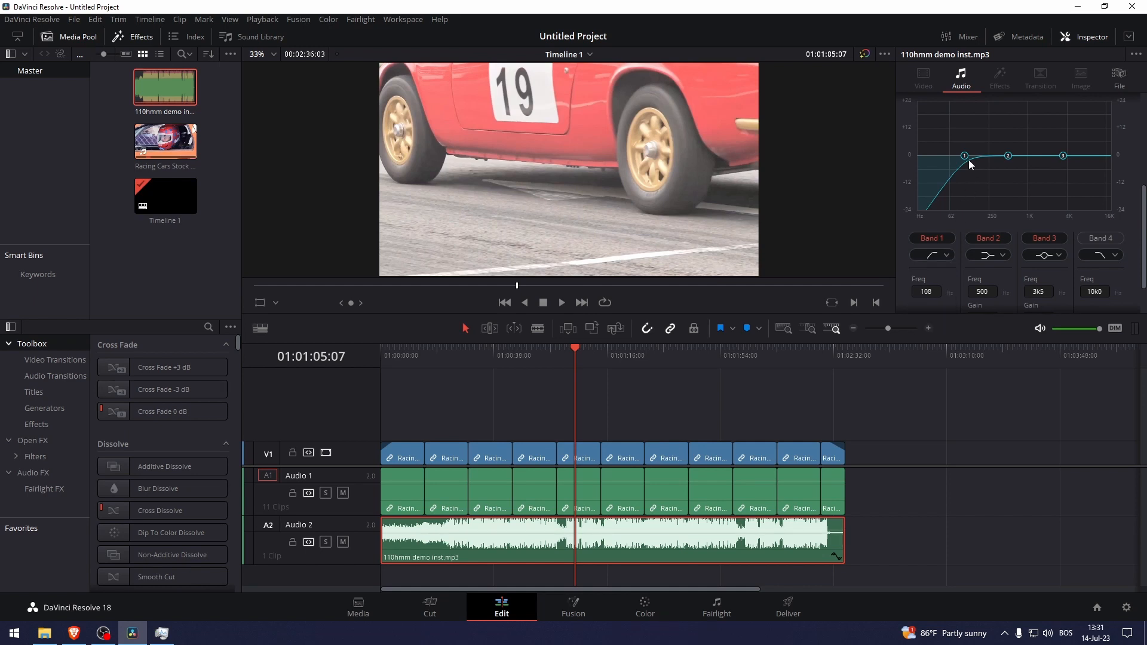
mouse_move(938, 225)
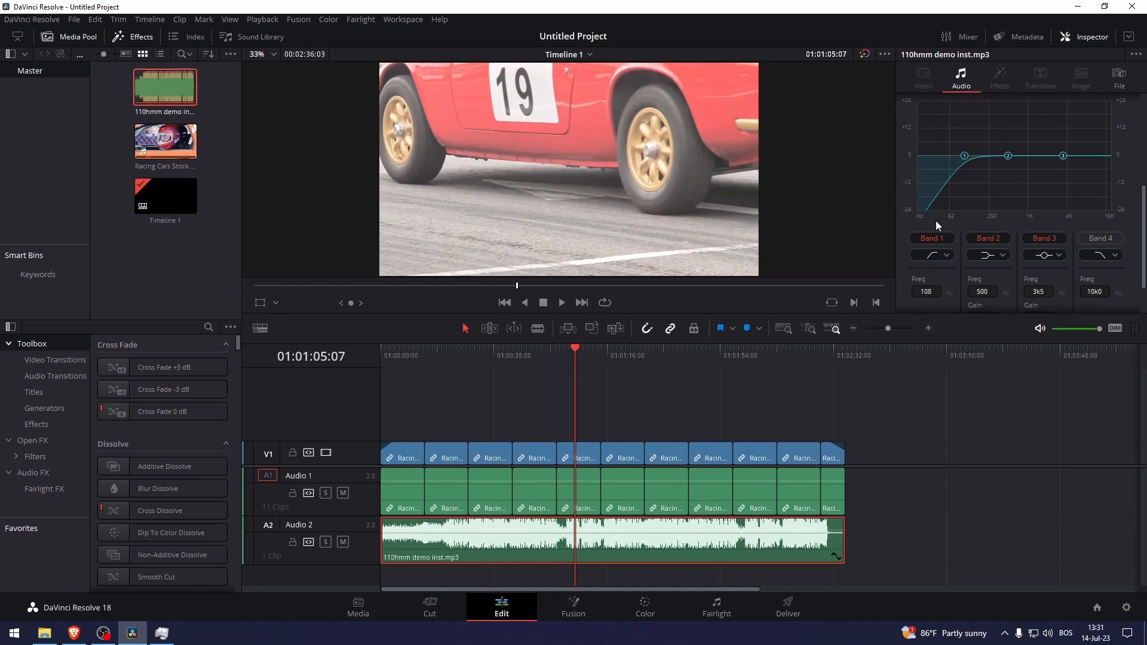
click(931, 255)
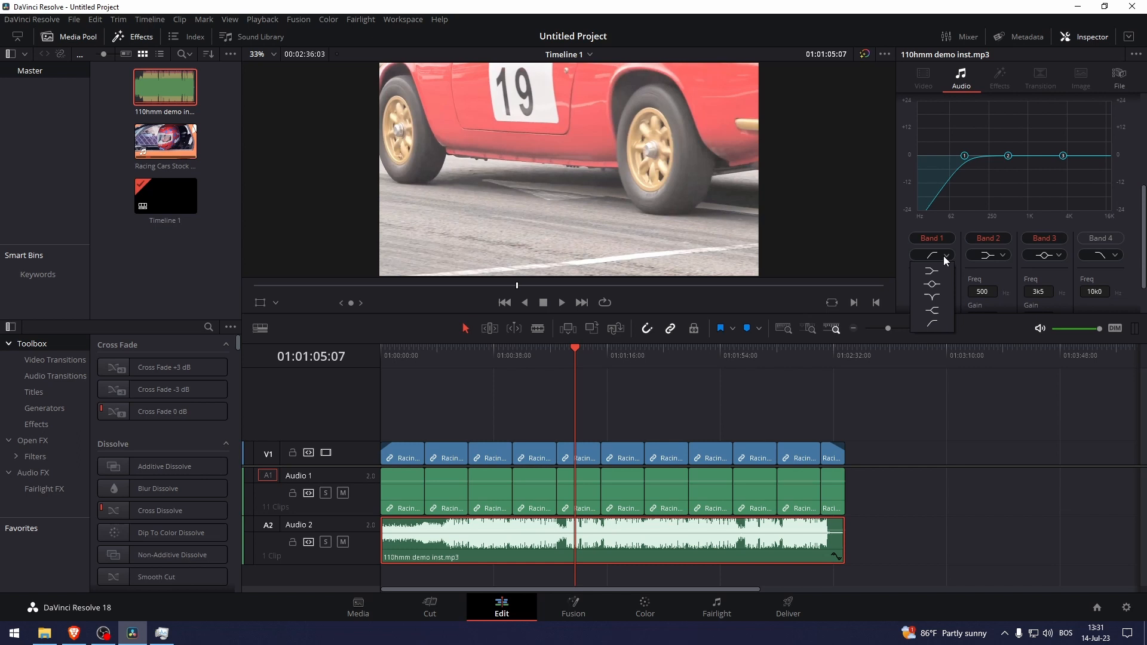
click(932, 270)
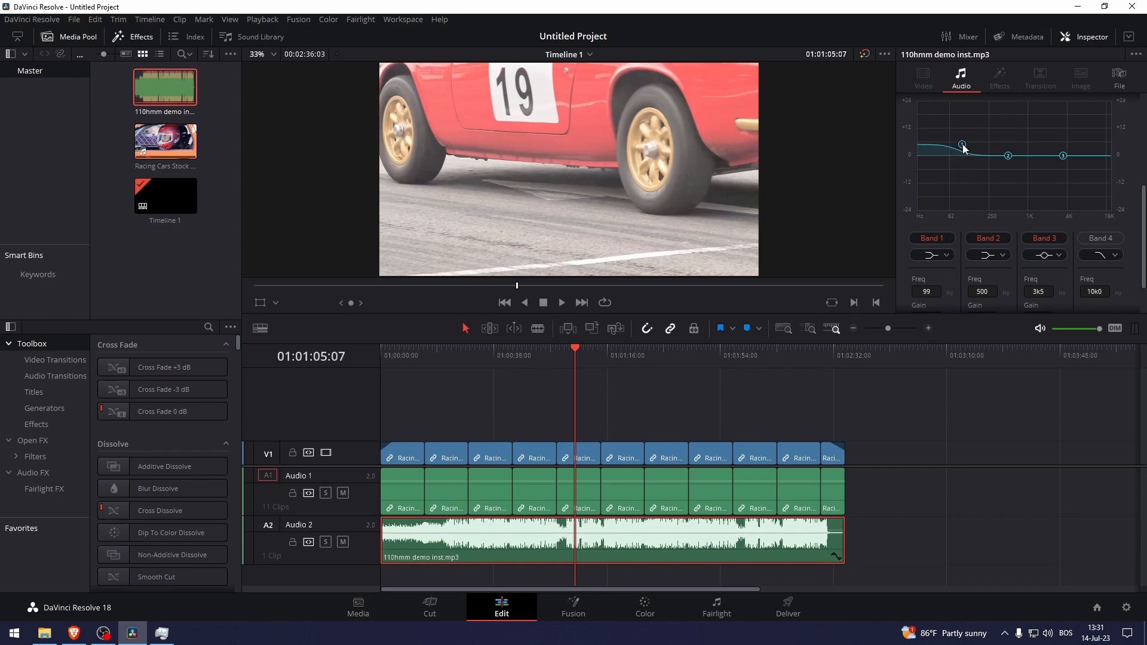
click(931, 254)
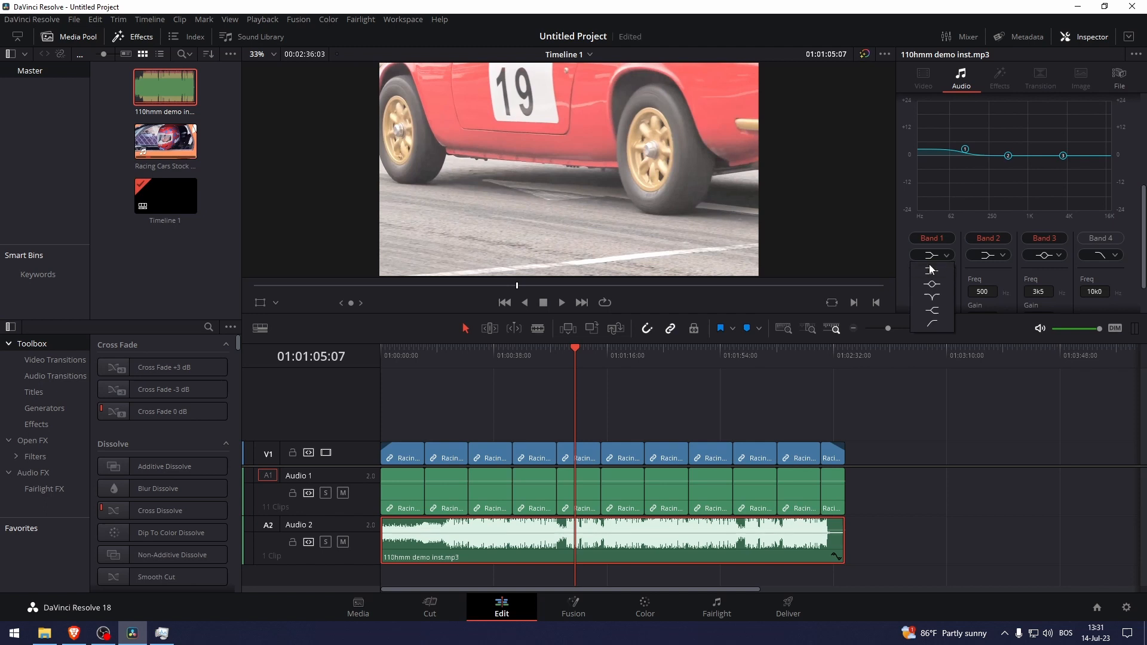
click(932, 255)
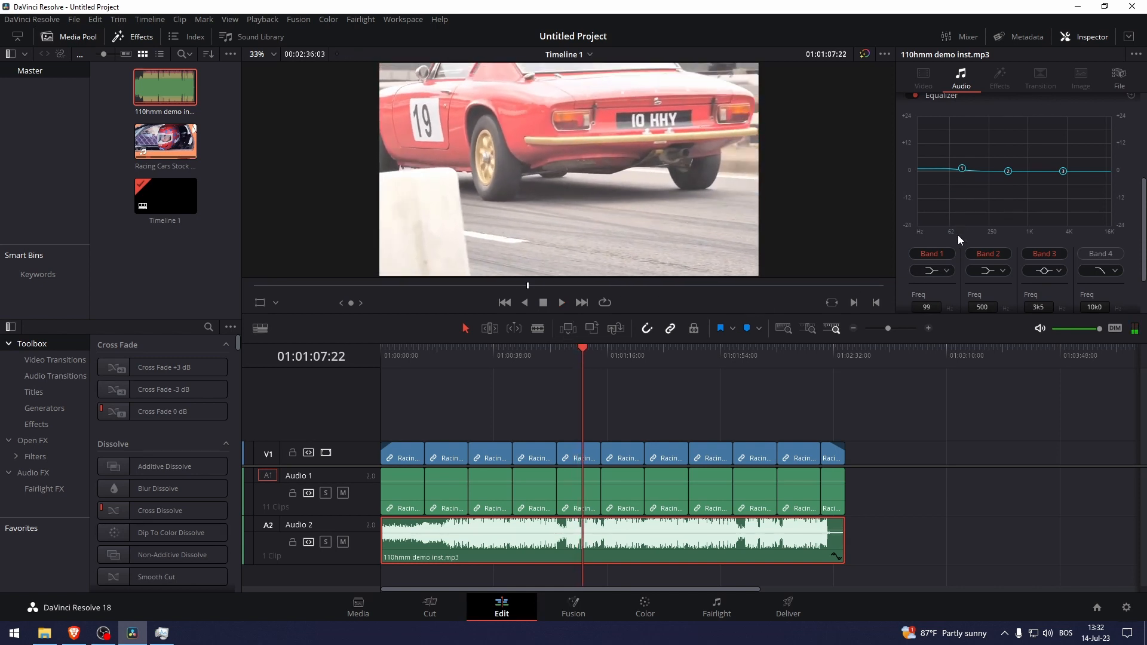
Step: Scroll to the band fields and set Band 1 gain to +7 dB
scroll(down, 3)
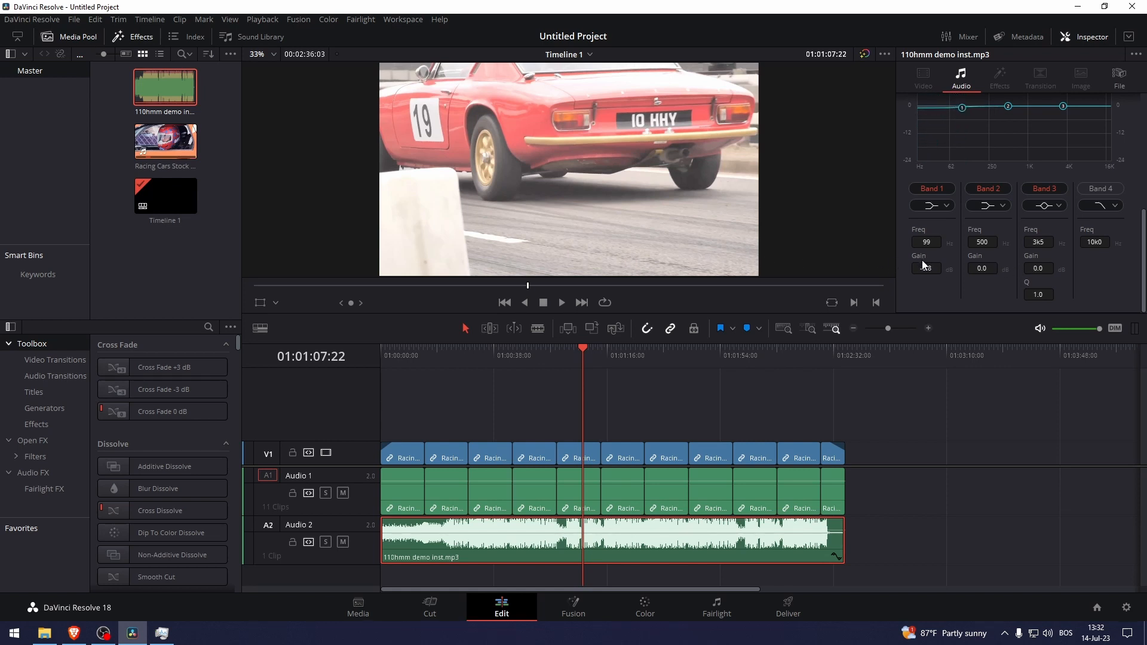
click(557, 356)
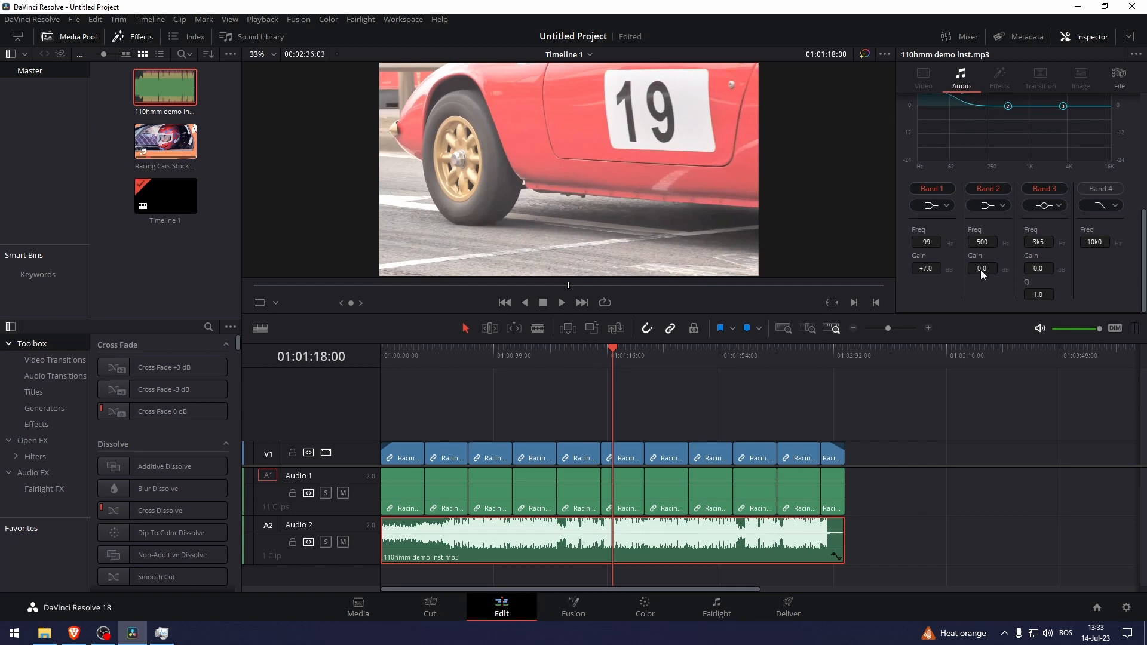
mouse_move(603, 358)
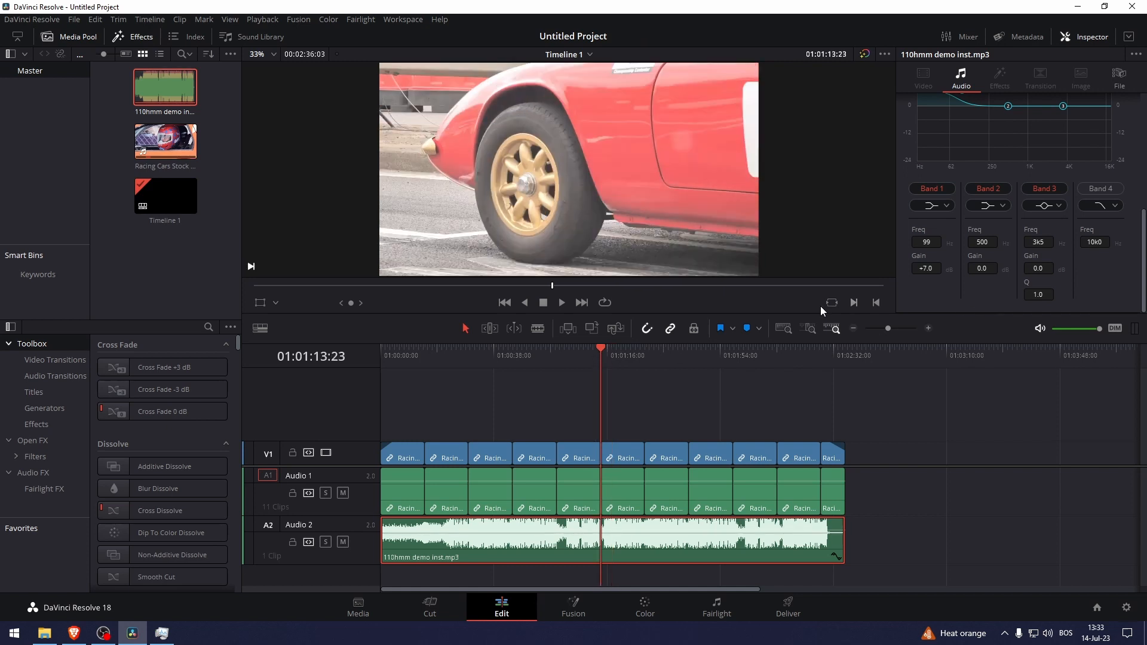
click(425, 355)
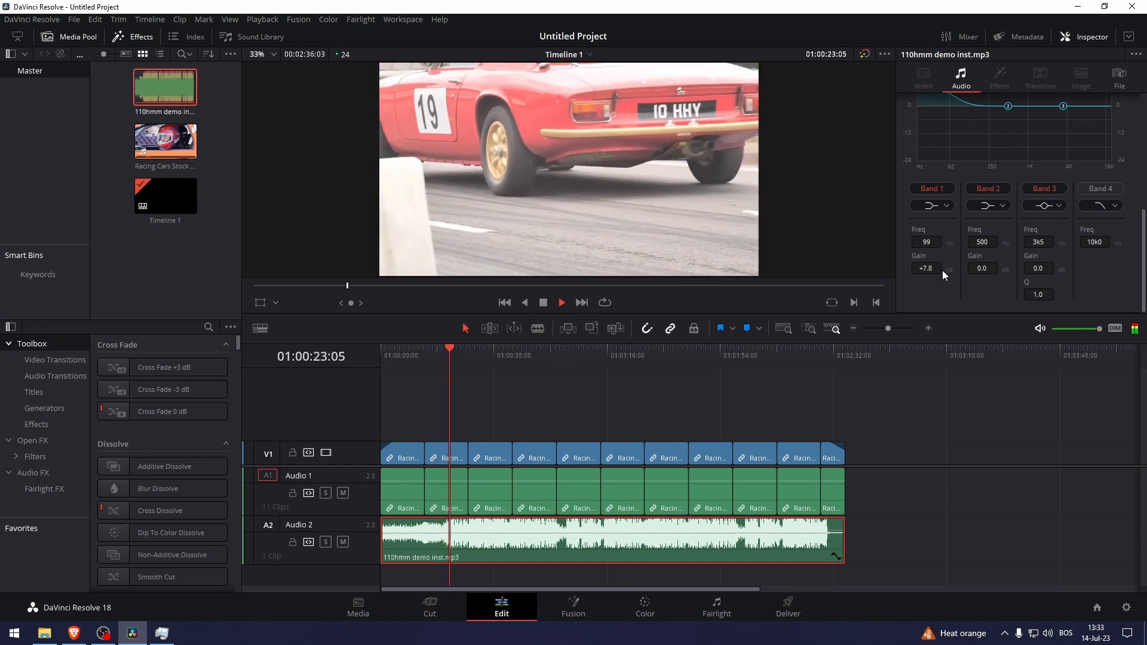
click(576, 356)
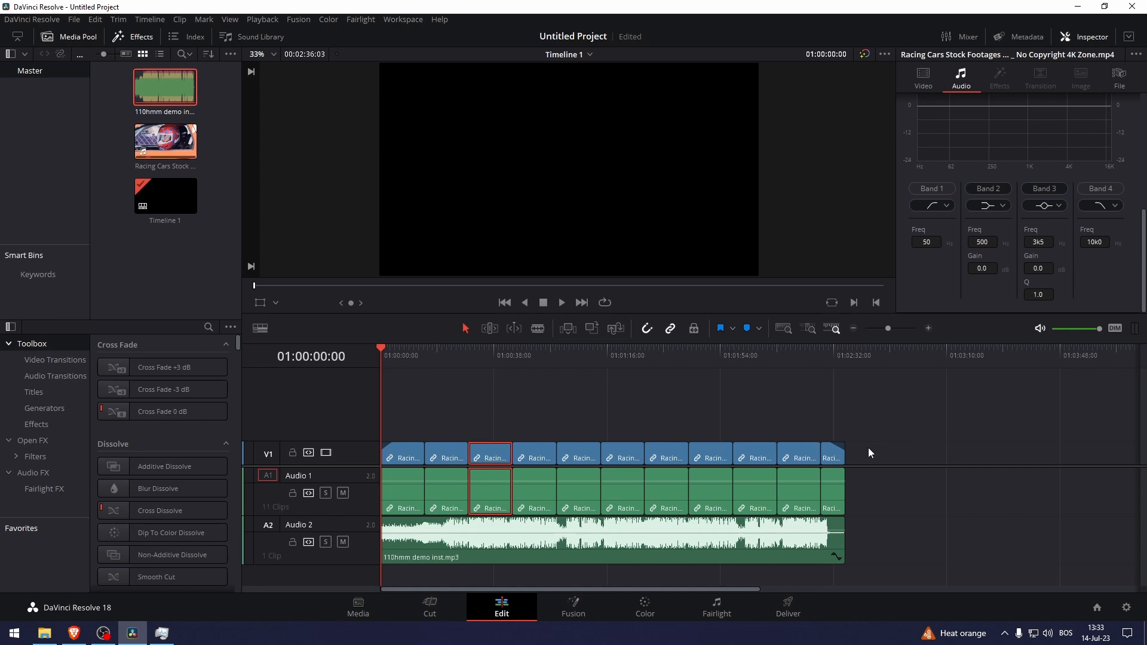
click(450, 356)
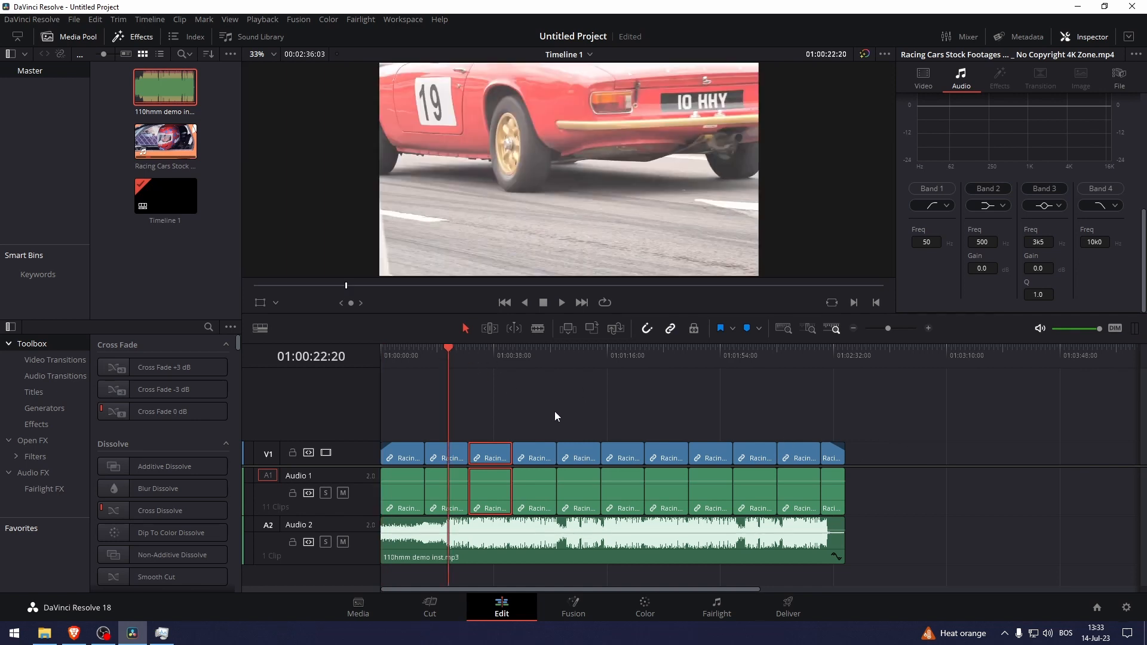
mouse_move(571, 415)
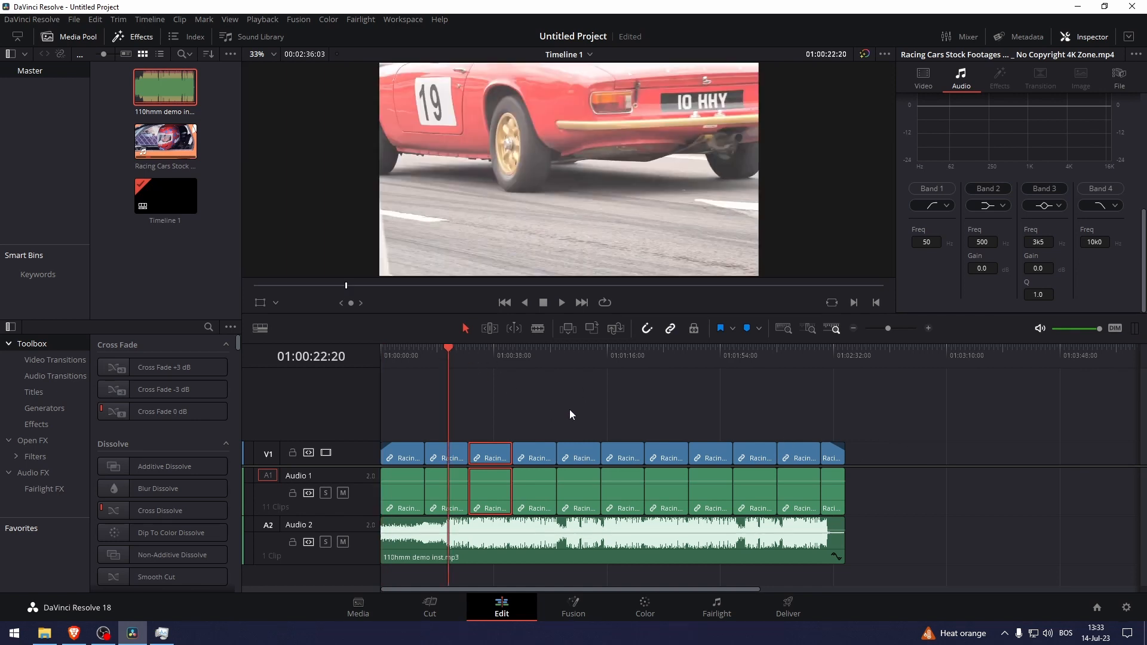